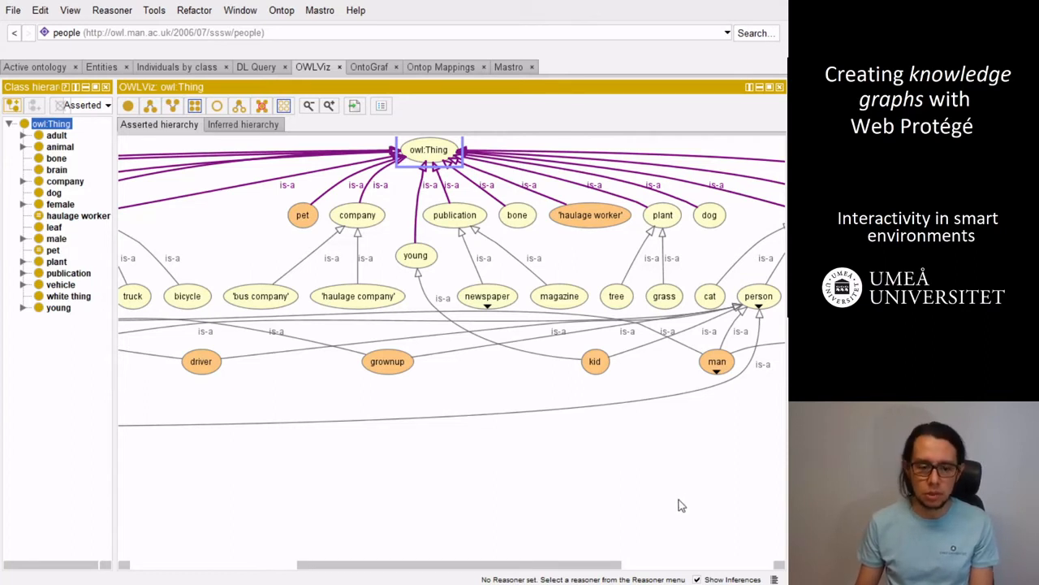
{"action": "mouse_move", "coordinate": [33, 77]}
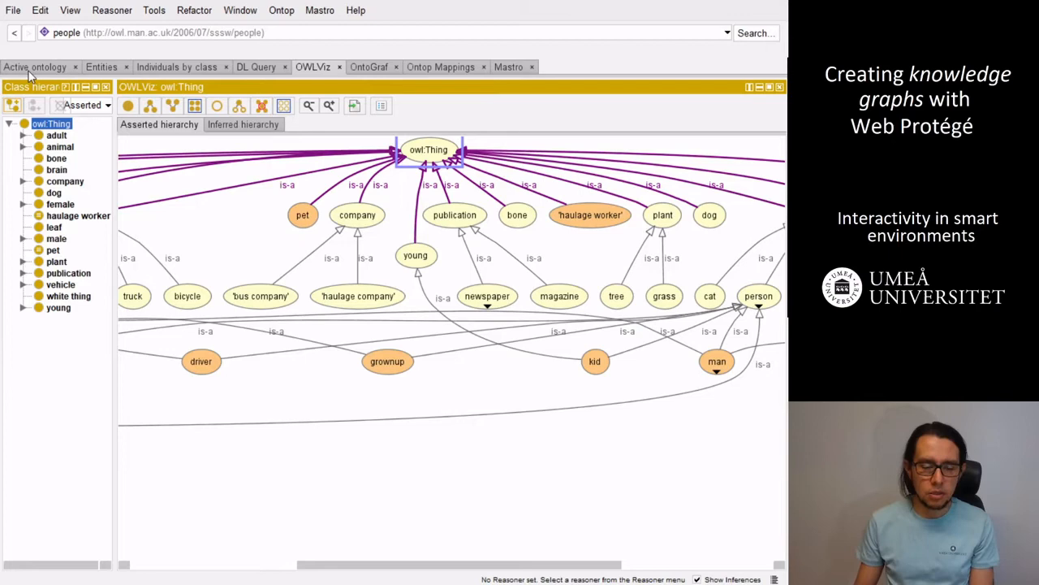
Show the people ontology overview with its IRI, 60 classes and 22 individuals
{"action": "left_click", "coordinate": [32, 67]}
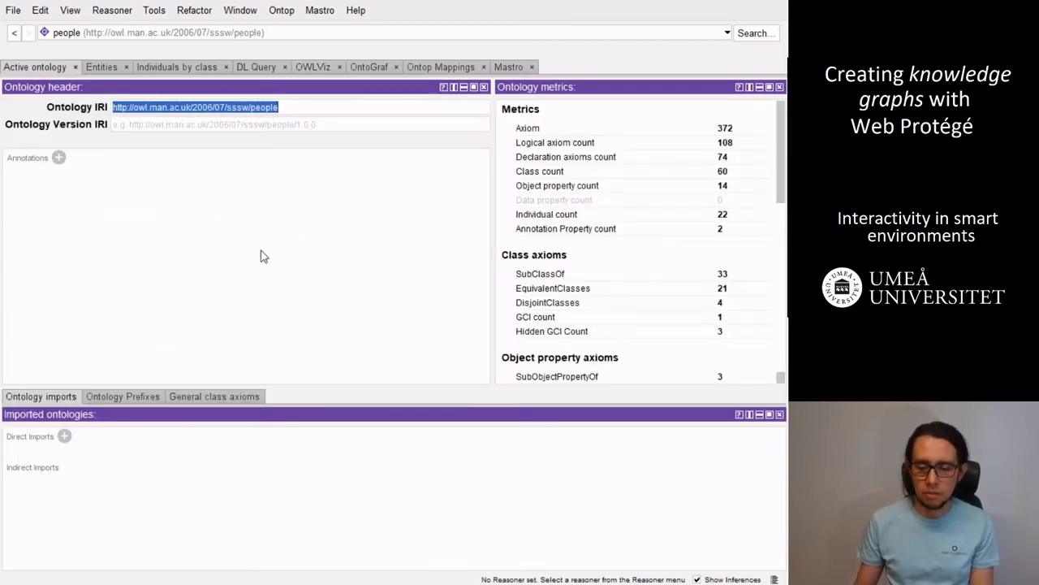
Switch to the OWLViz graph and expand the adult, animal and vehicle branches
{"action": "left_click", "coordinate": [318, 66]}
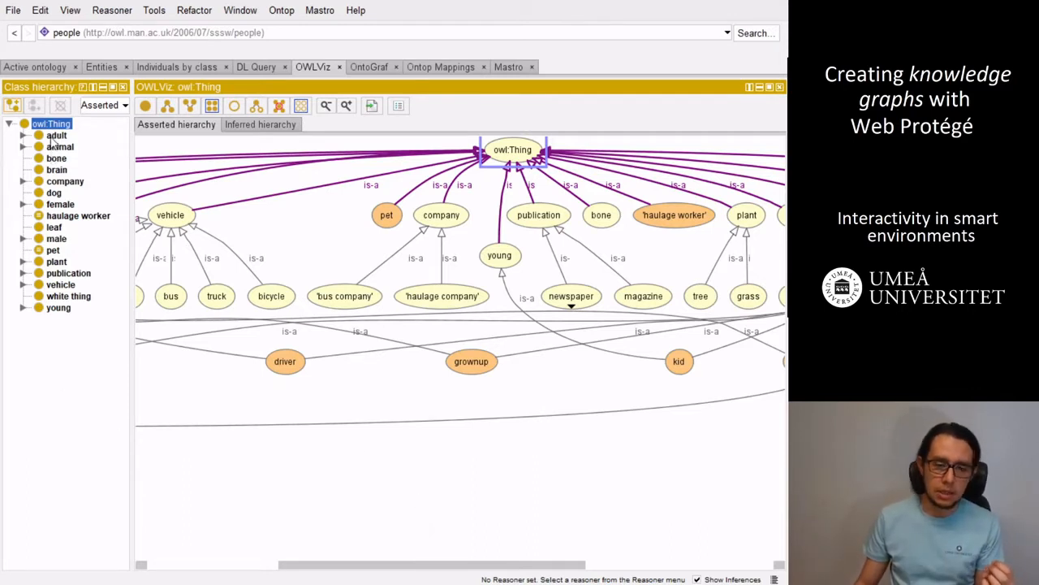
{"action": "mouse_move", "coordinate": [121, 157]}
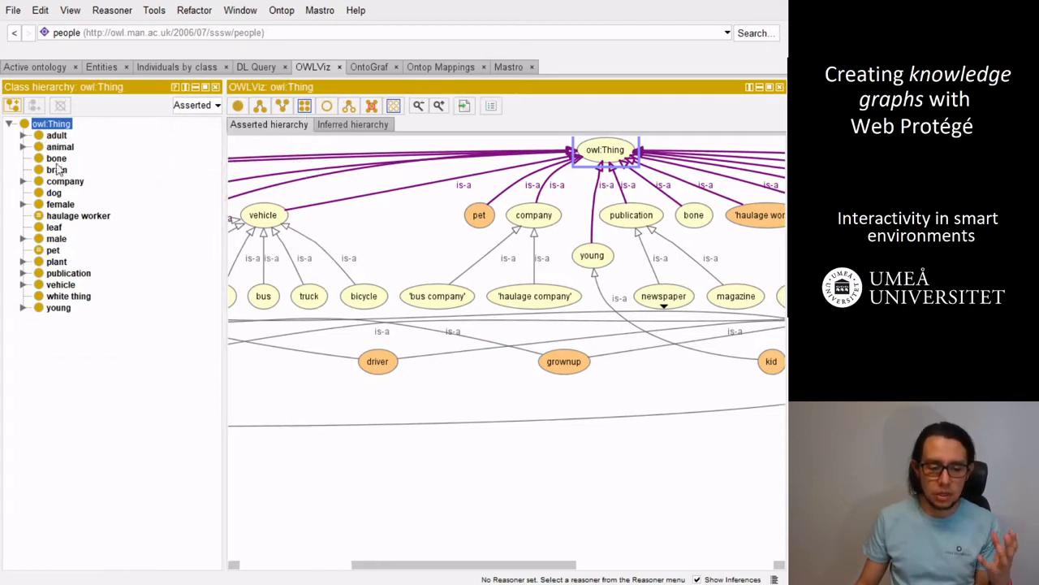
{"action": "left_click", "coordinate": [25, 134]}
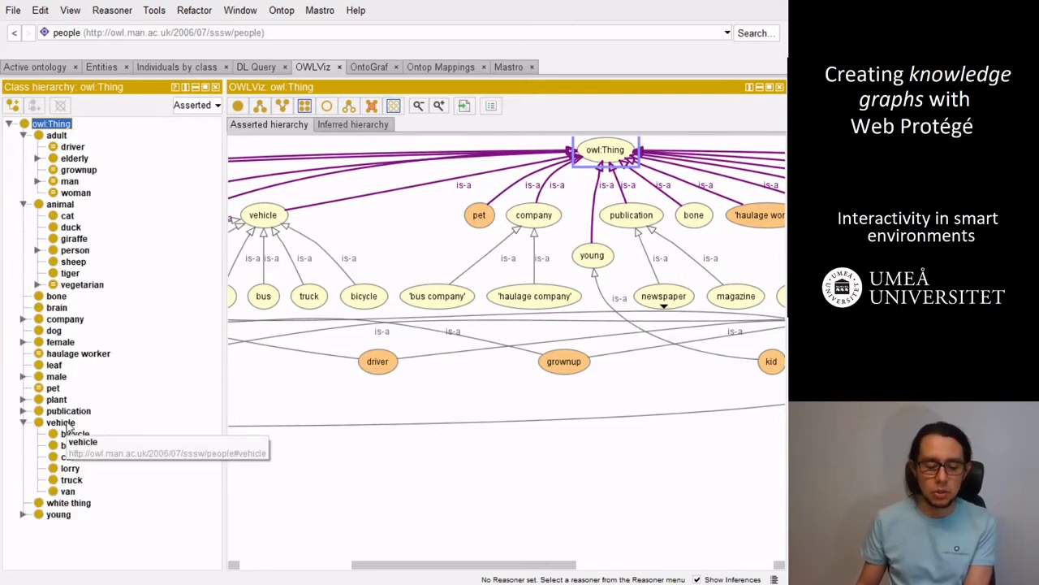
{"action": "left_click", "coordinate": [61, 422]}
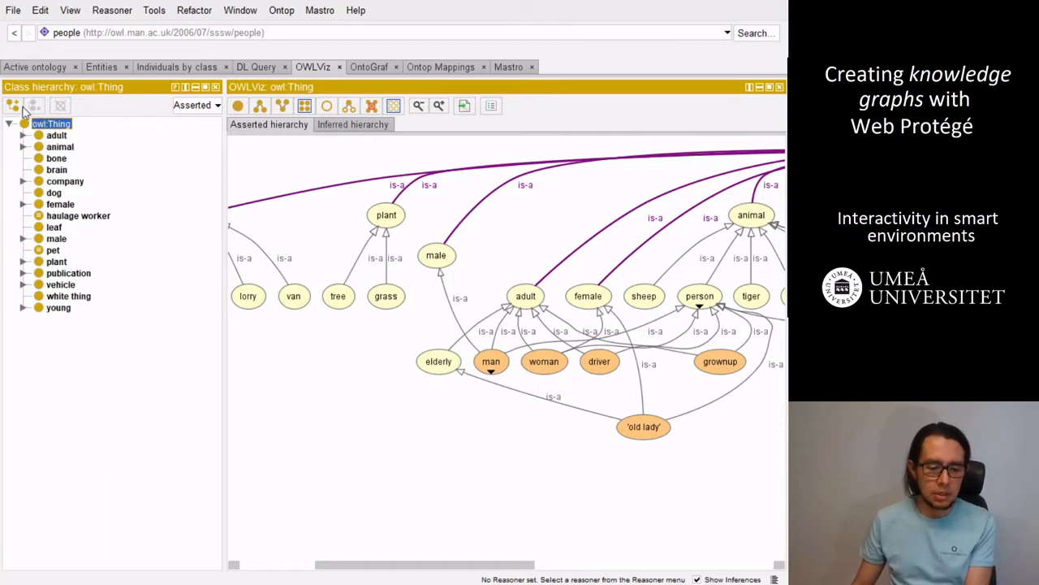
{"action": "mouse_move", "coordinate": [13, 106]}
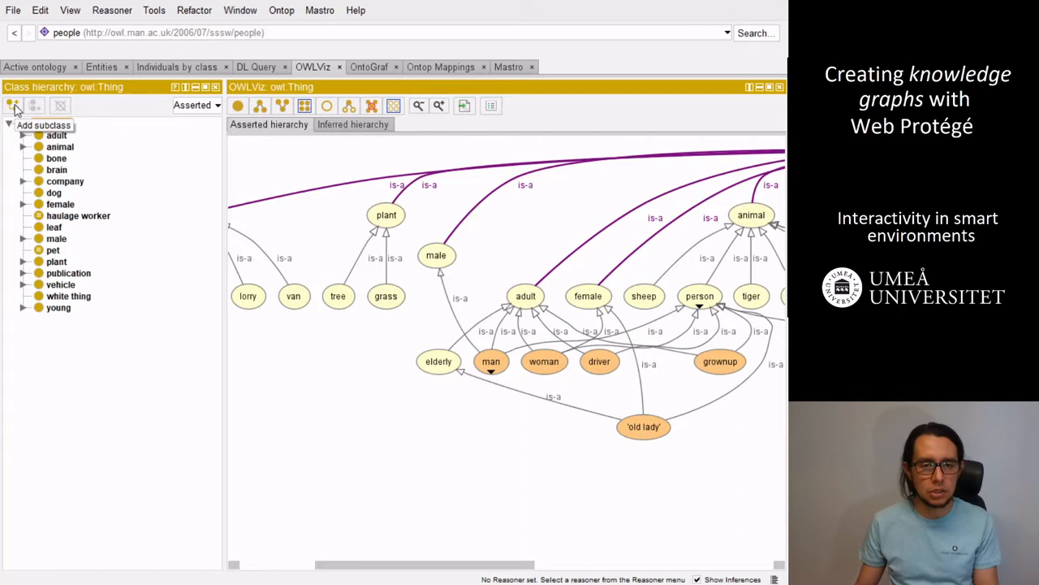
Create the class 'housing' as a direct subclass of owl:Thing
{"action": "left_click", "coordinate": [51, 124]}
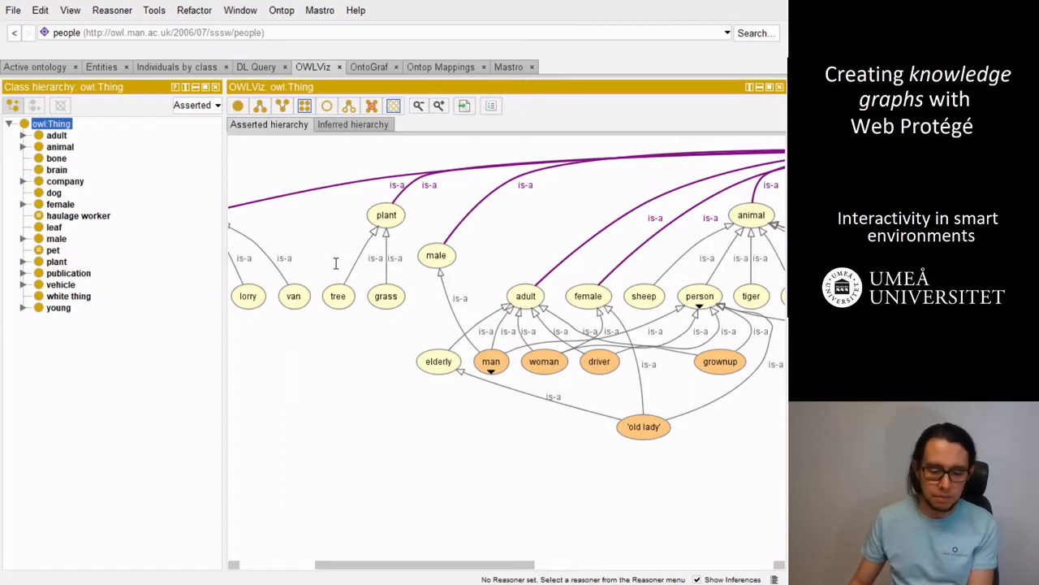
{"action": "left_click", "coordinate": [60, 135]}
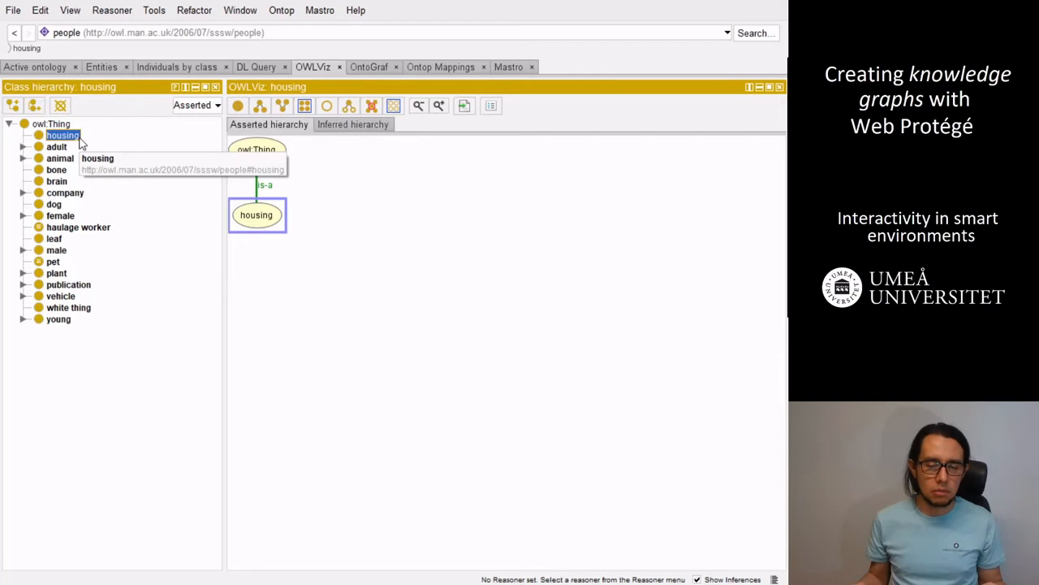
Add 'apartaments' and 'house' as subclasses of housing
{"action": "right_click", "coordinate": [62, 135]}
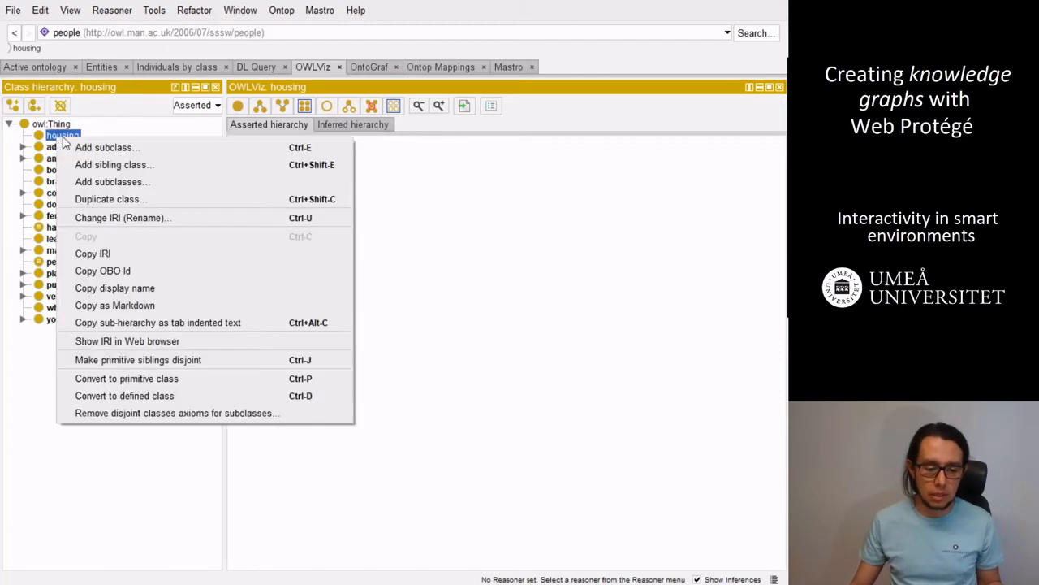
{"action": "mouse_move", "coordinate": [75, 147]}
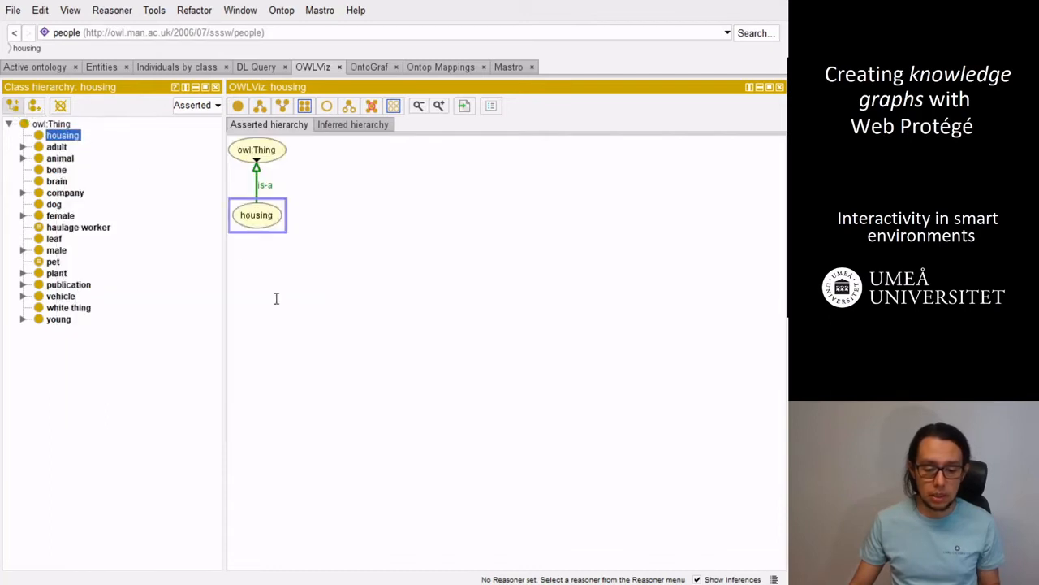
{"action": "mouse_move", "coordinate": [281, 285]}
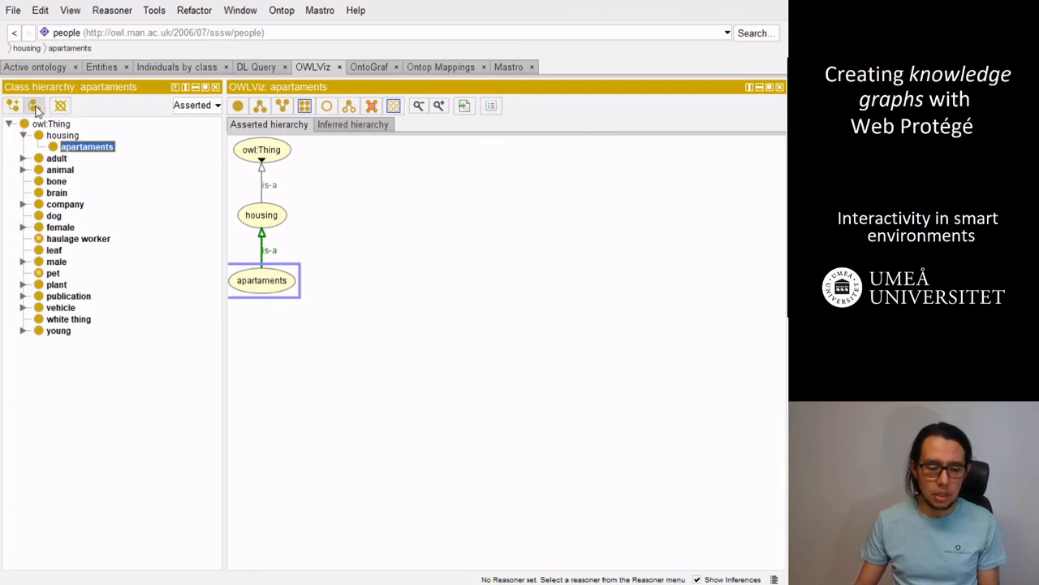
{"action": "mouse_move", "coordinate": [157, 148]}
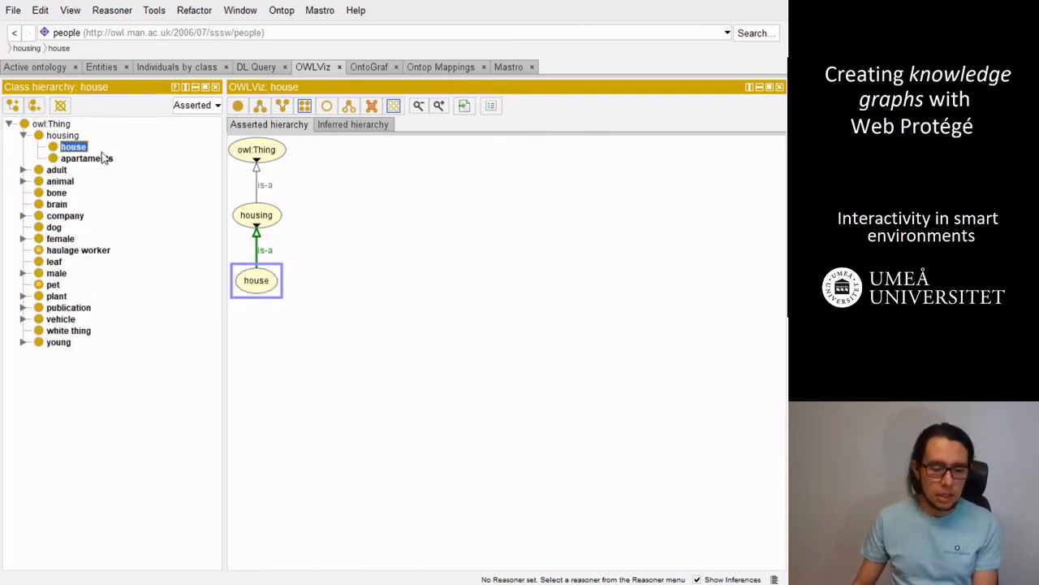
{"action": "mouse_move", "coordinate": [85, 154]}
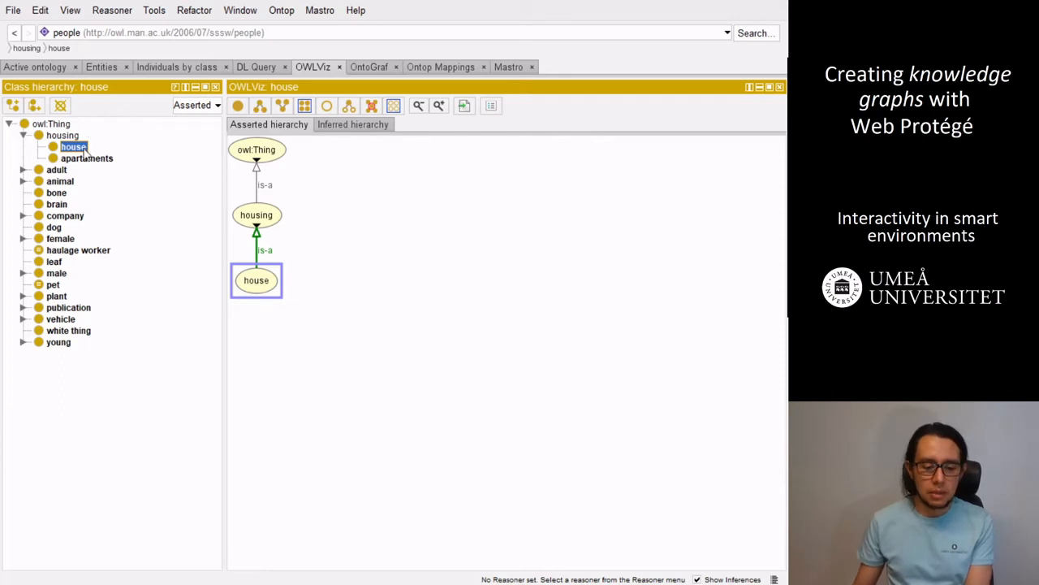
{"action": "mouse_move", "coordinate": [73, 147]}
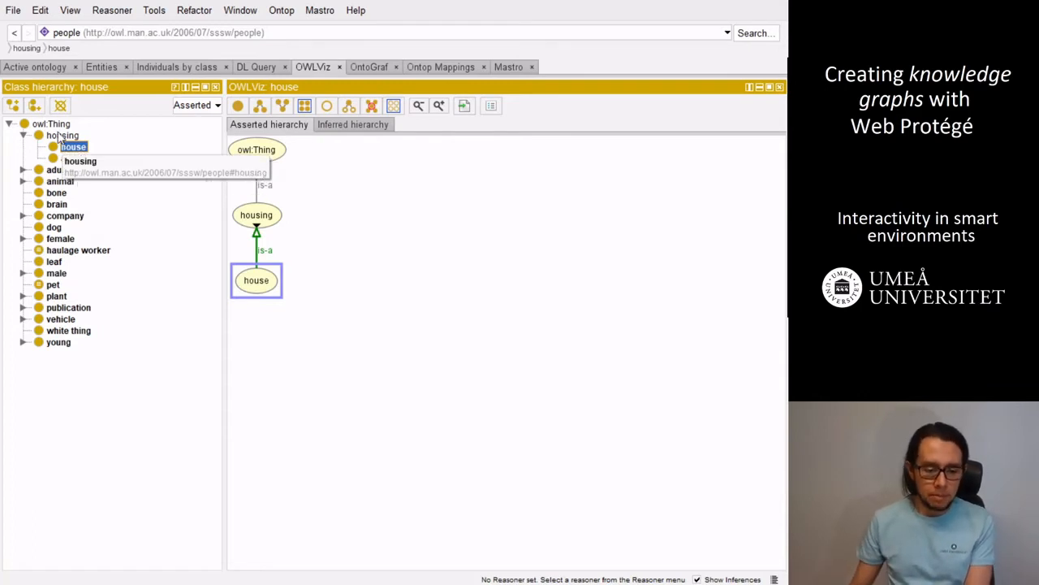
{"action": "left_click", "coordinate": [51, 124]}
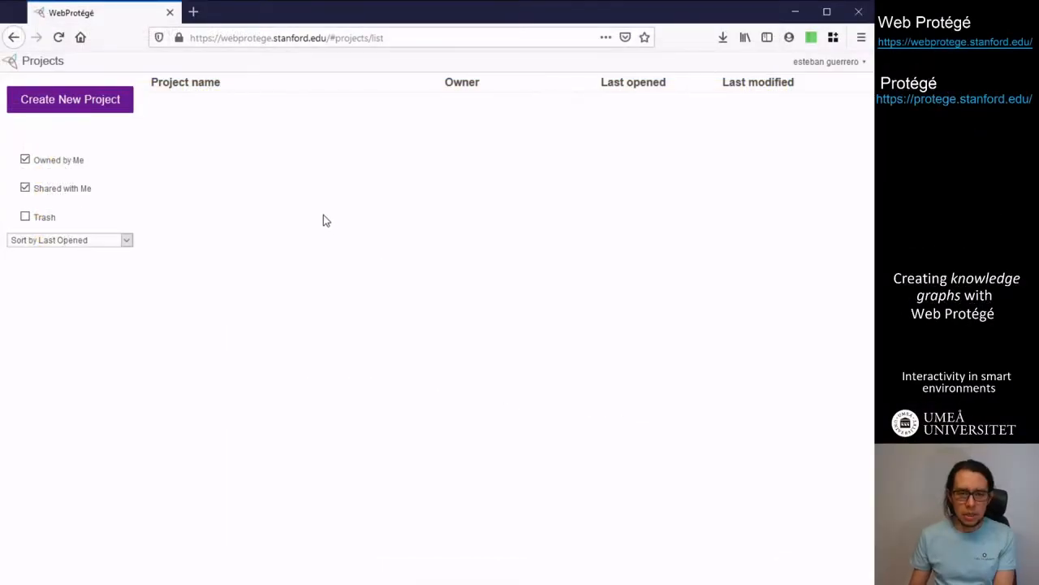
Create an empty WebProtégé project named 'people taxonomy'
{"action": "left_click", "coordinate": [70, 99]}
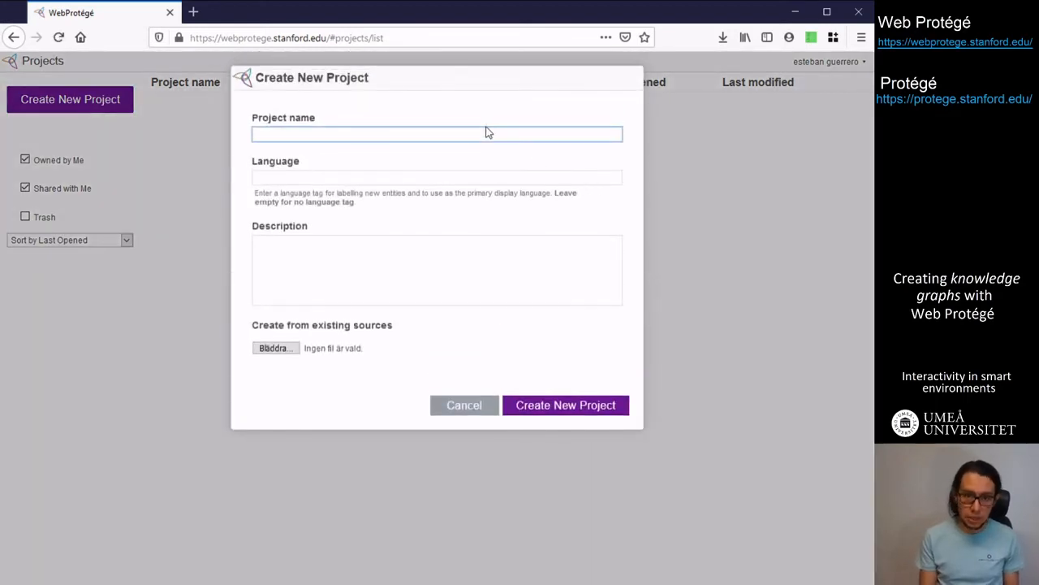
{"action": "type", "text": "people taxonomy"}
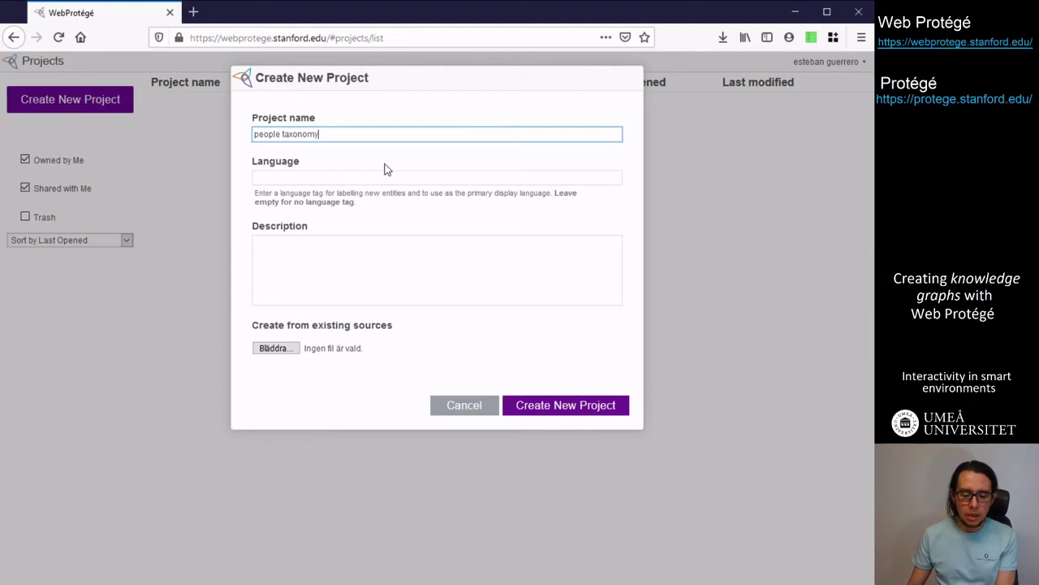
{"action": "left_click", "coordinate": [437, 269]}
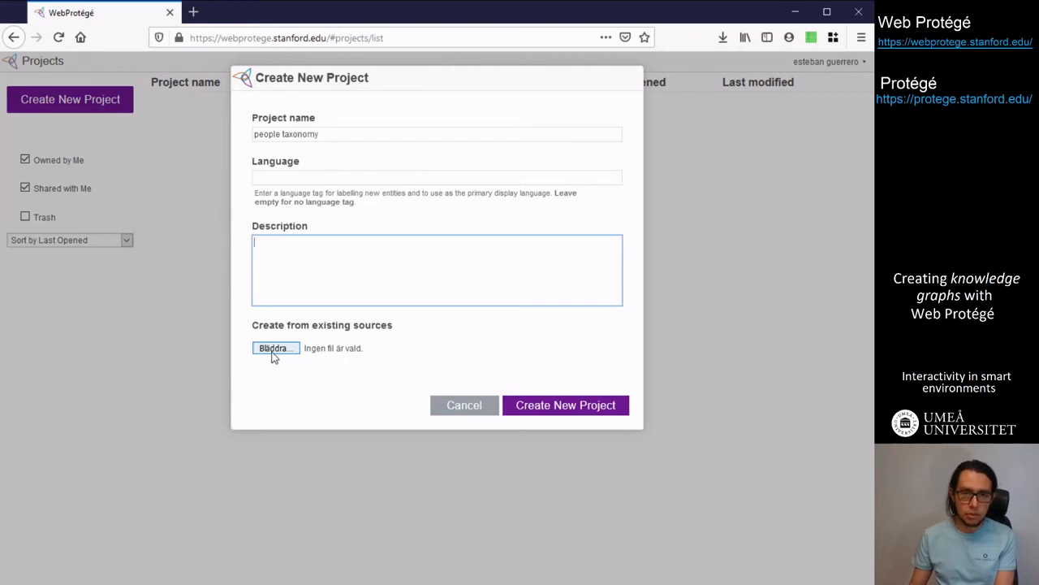
{"action": "mouse_move", "coordinate": [282, 359]}
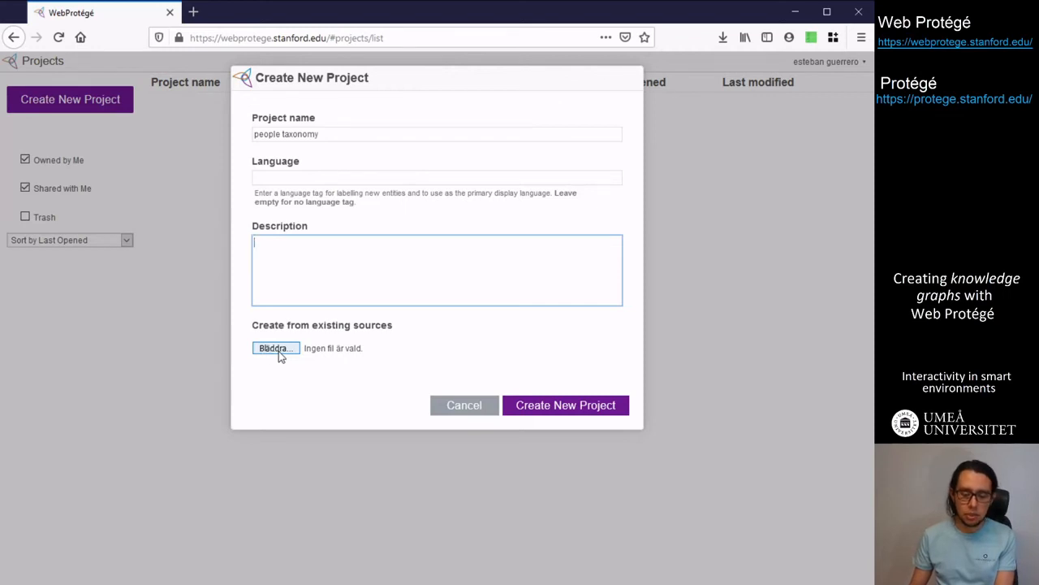
{"action": "mouse_move", "coordinate": [556, 415]}
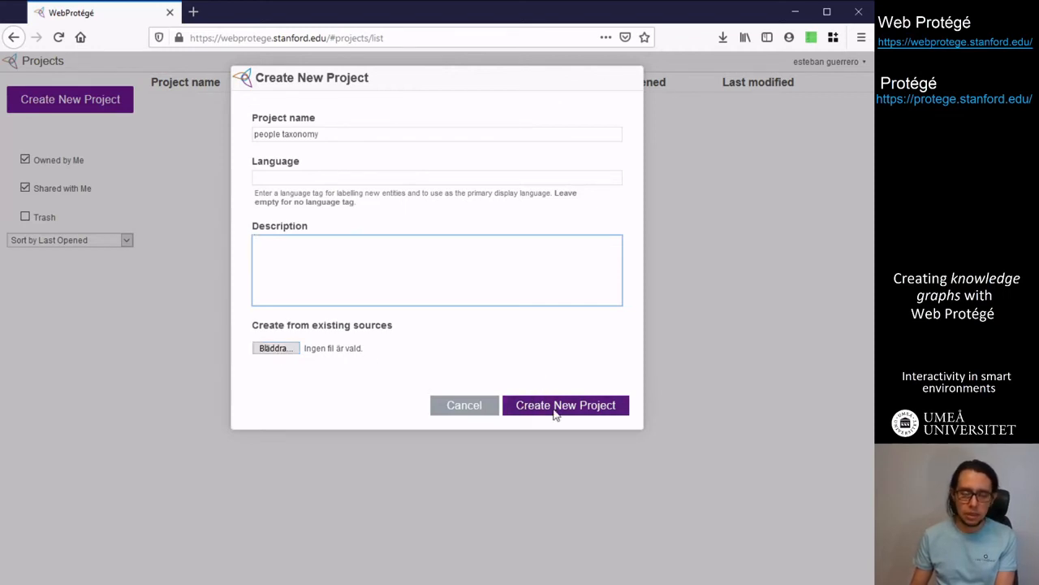
{"action": "left_click", "coordinate": [566, 406]}
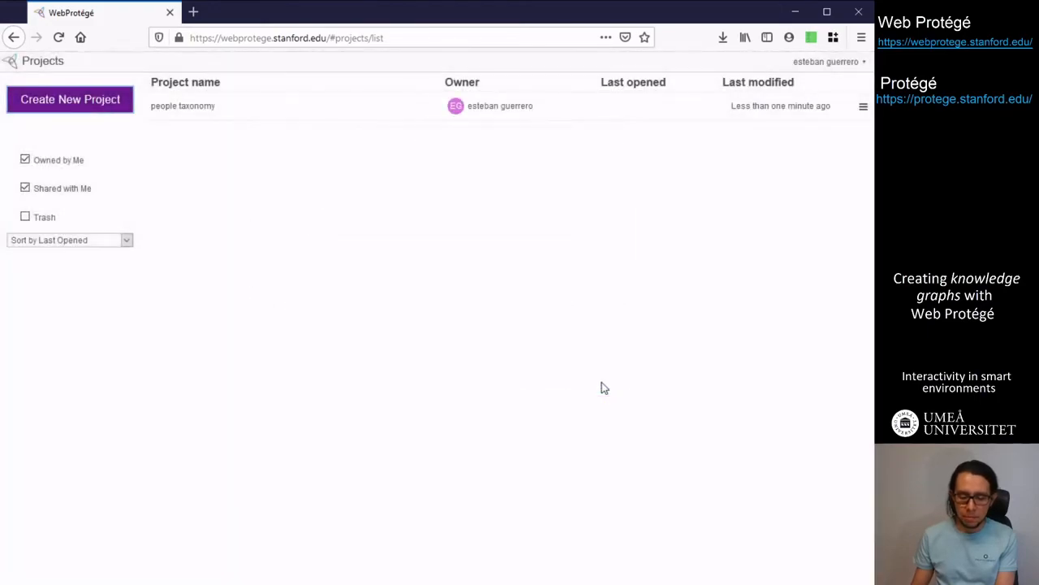
{"action": "mouse_move", "coordinate": [187, 108]}
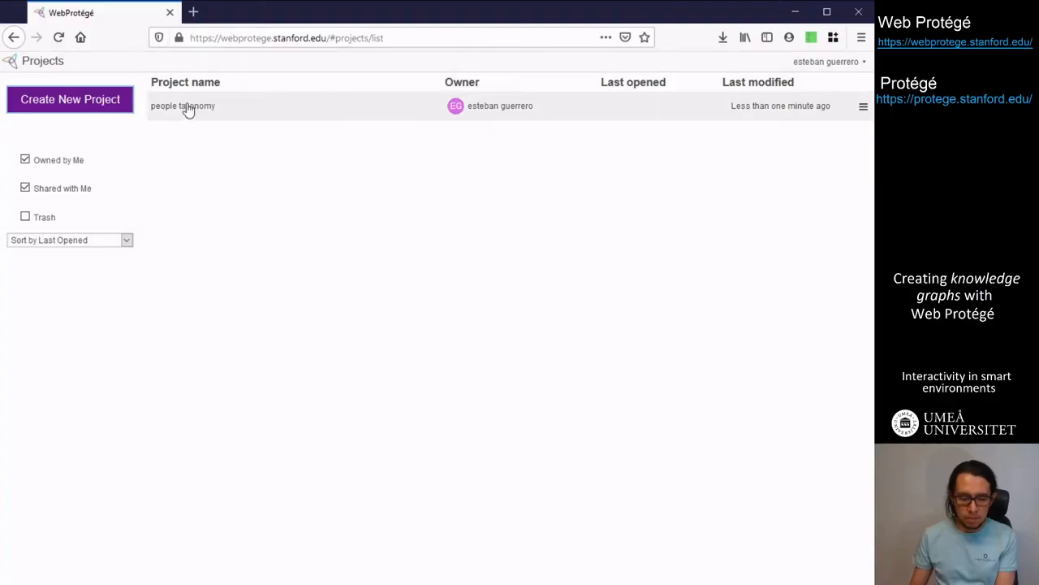
Open the people taxonomy project and create a top-level 'housing' class
{"action": "left_click", "coordinate": [183, 105]}
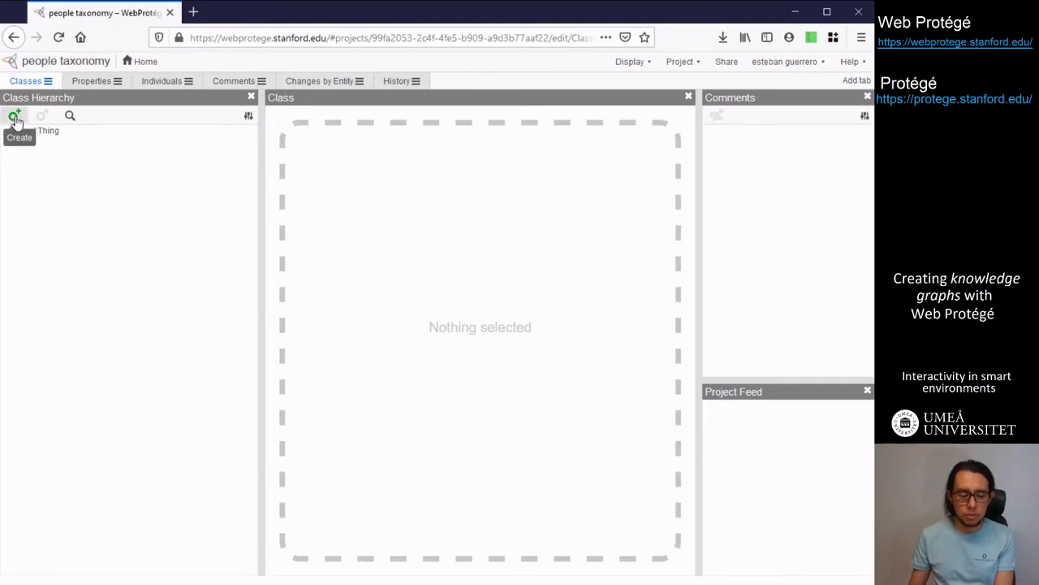
{"action": "left_click", "coordinate": [12, 119]}
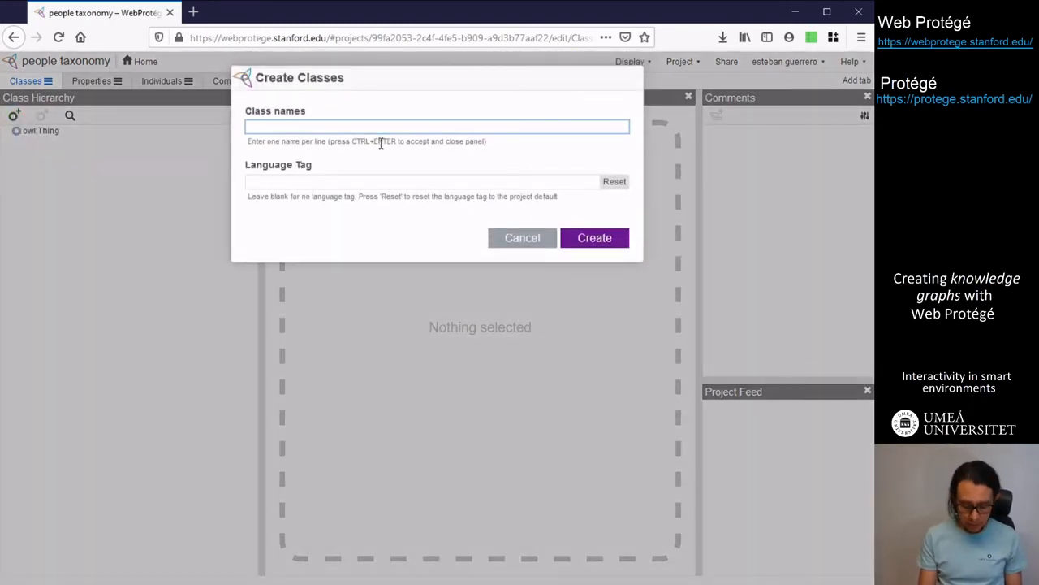
{"action": "type", "text": "housing"}
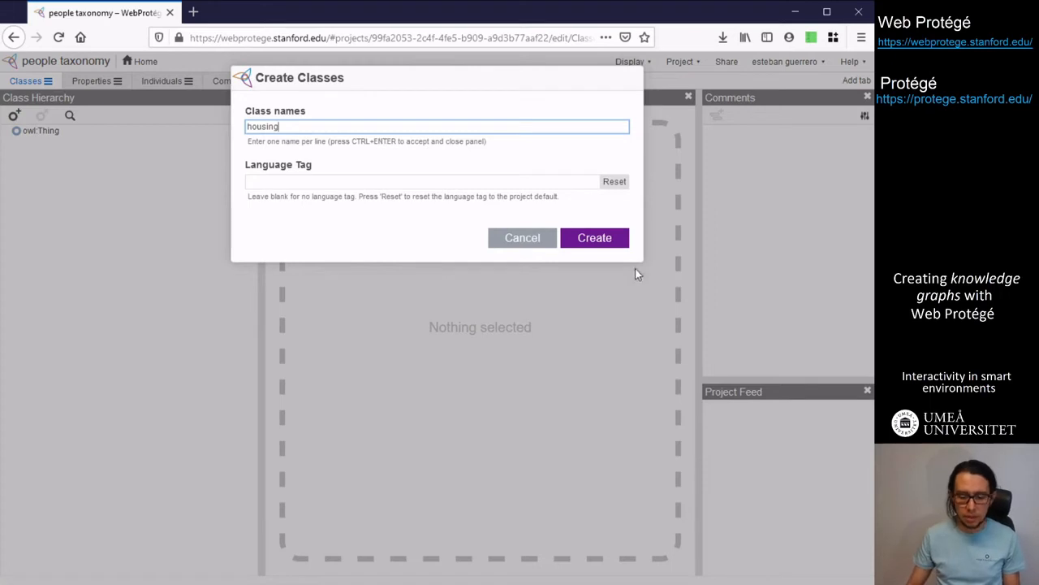
{"action": "left_click", "coordinate": [595, 237]}
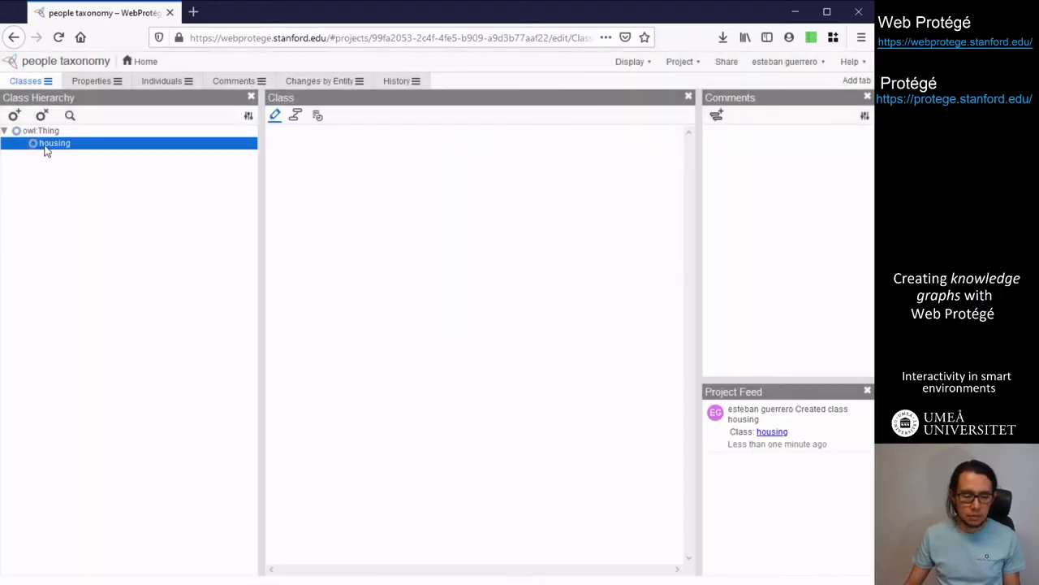
Add 'apartaments' and 'houses' as subclasses of housing
{"action": "left_click", "coordinate": [14, 117]}
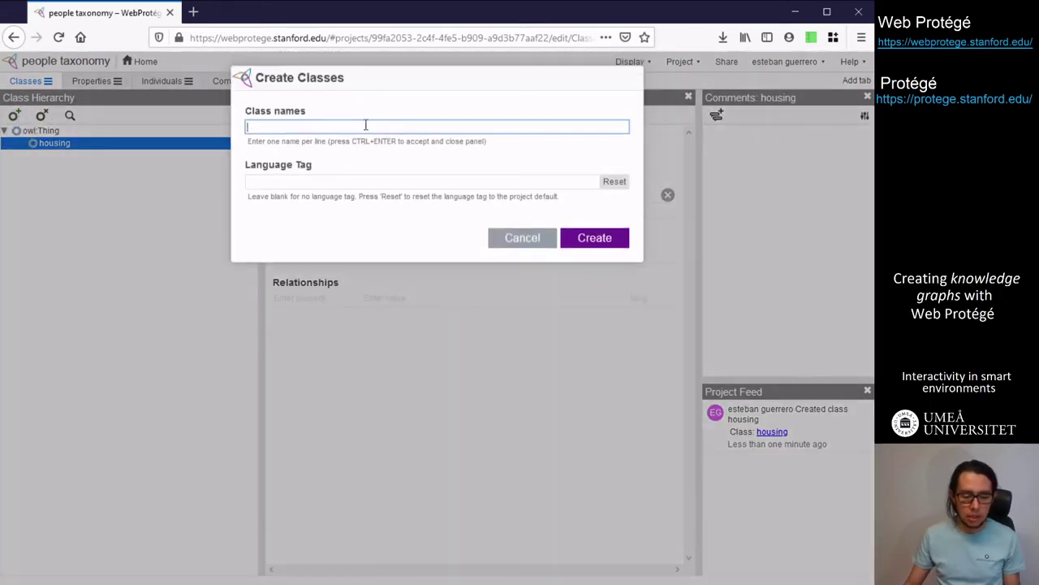
{"action": "type", "text": "apartaments"}
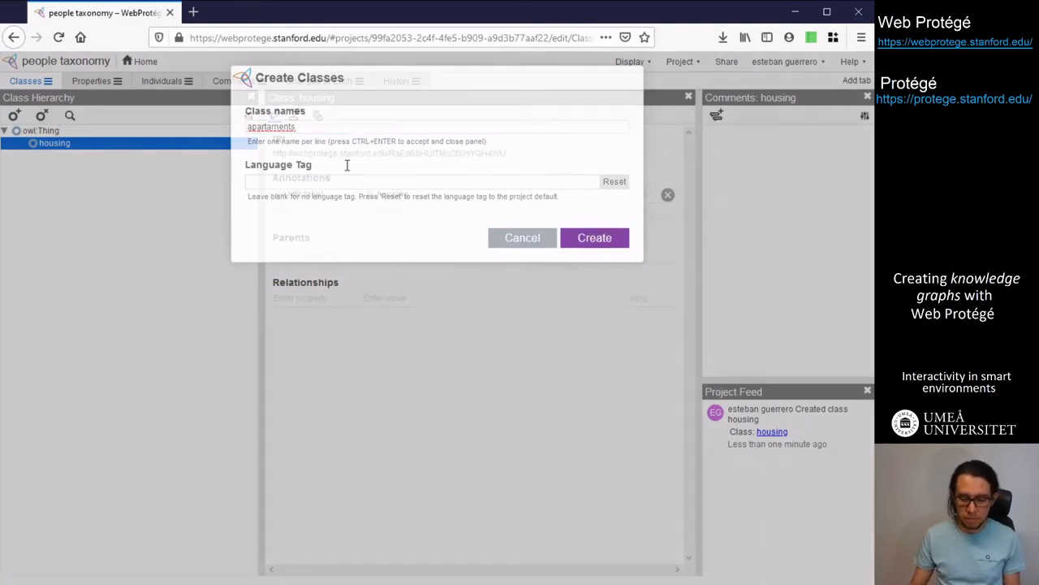
{"action": "left_click", "coordinate": [595, 237]}
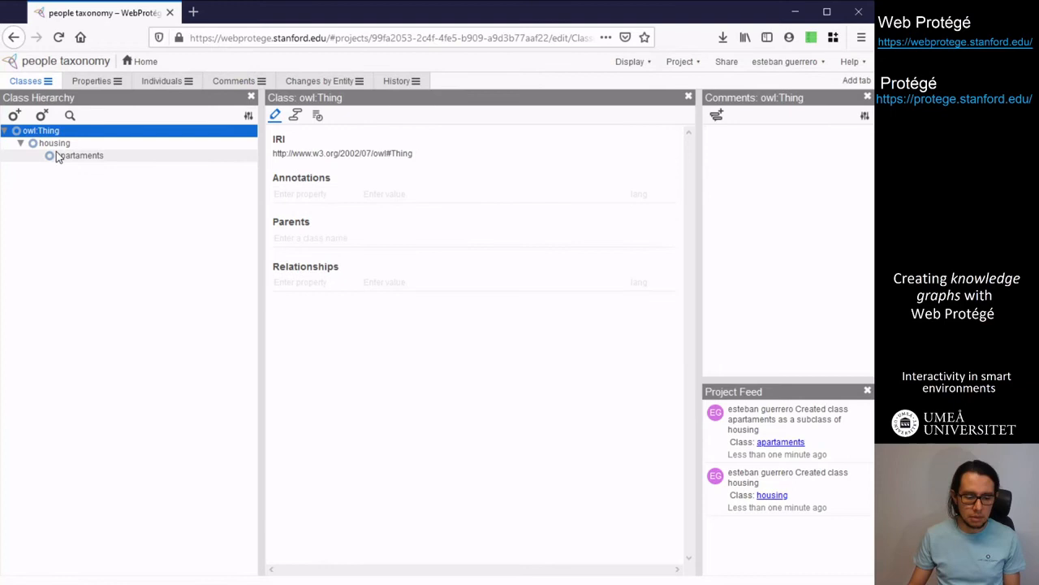
{"action": "left_click", "coordinate": [13, 114]}
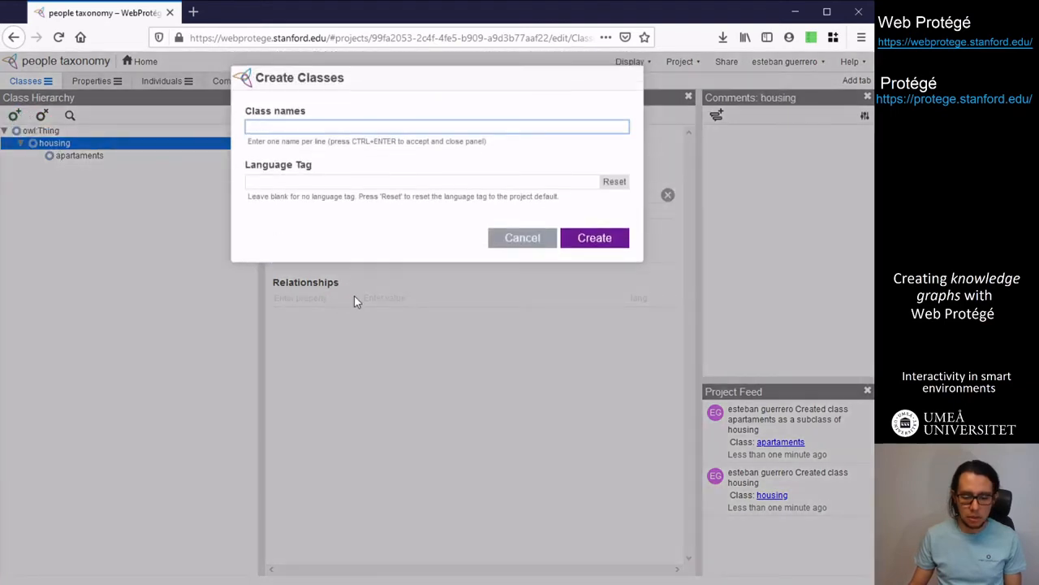
{"action": "type", "text": "houses"}
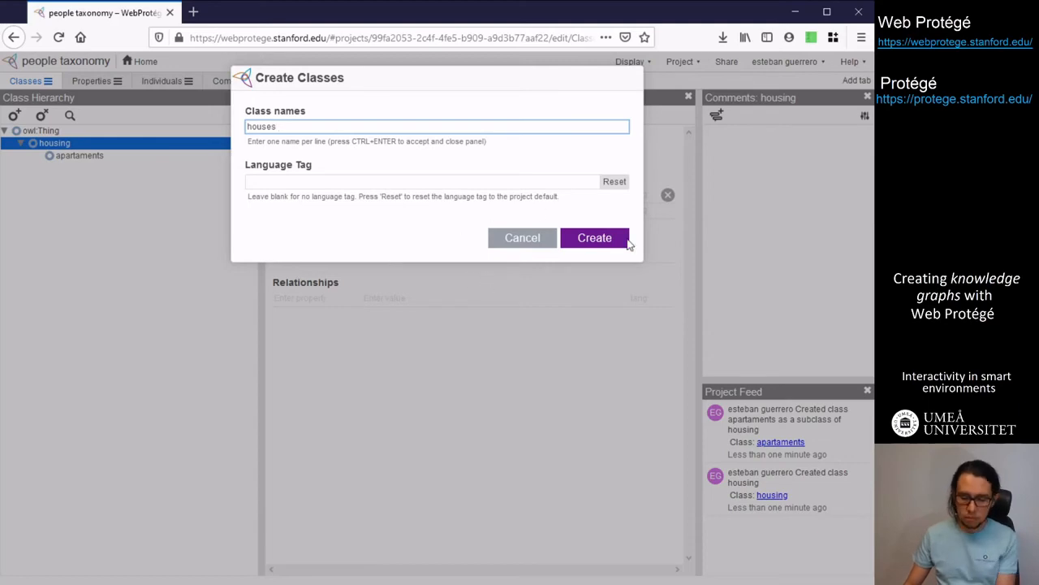
{"action": "left_click", "coordinate": [594, 237]}
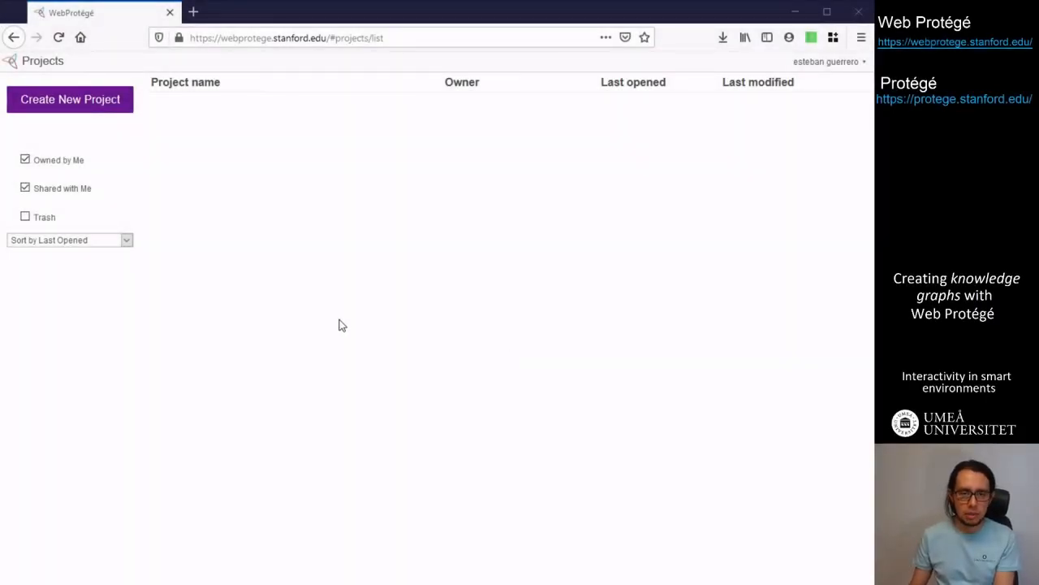
{"action": "mouse_move", "coordinate": [260, 250]}
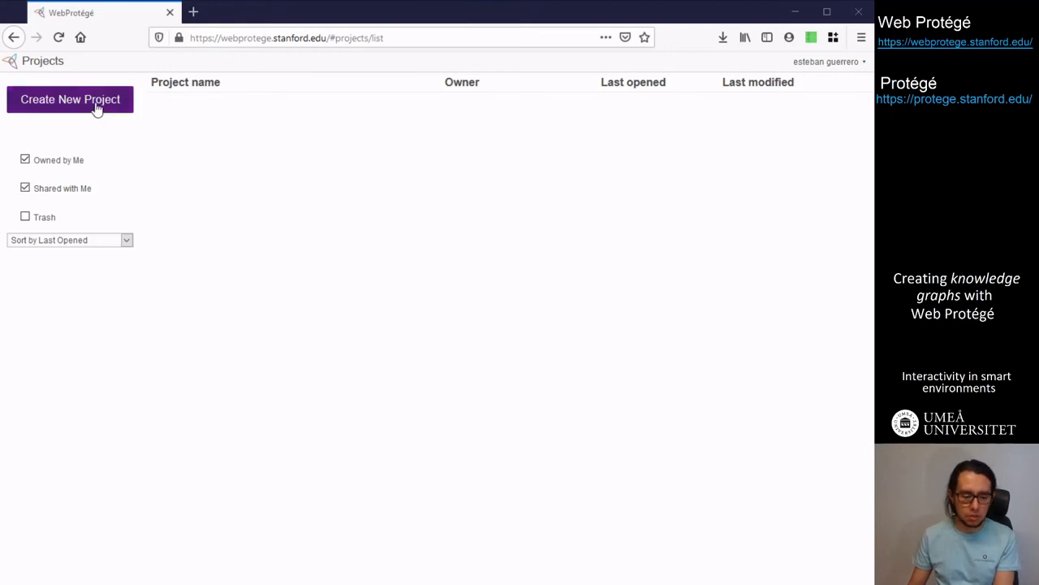
Create the 'people ontology' project by importing people-ontology.owl
{"action": "left_click", "coordinate": [69, 99]}
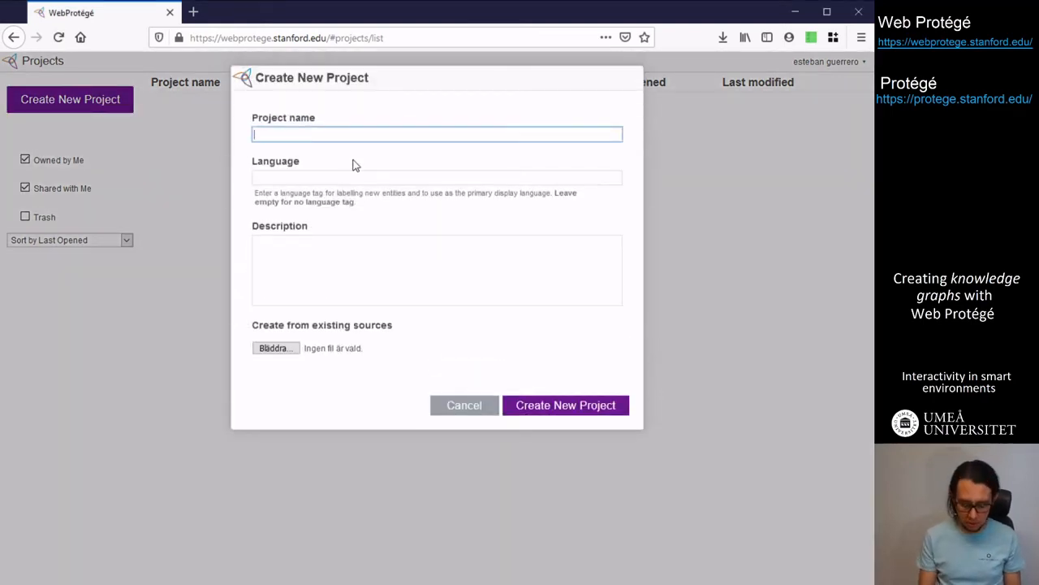
{"action": "type", "text": "people"}
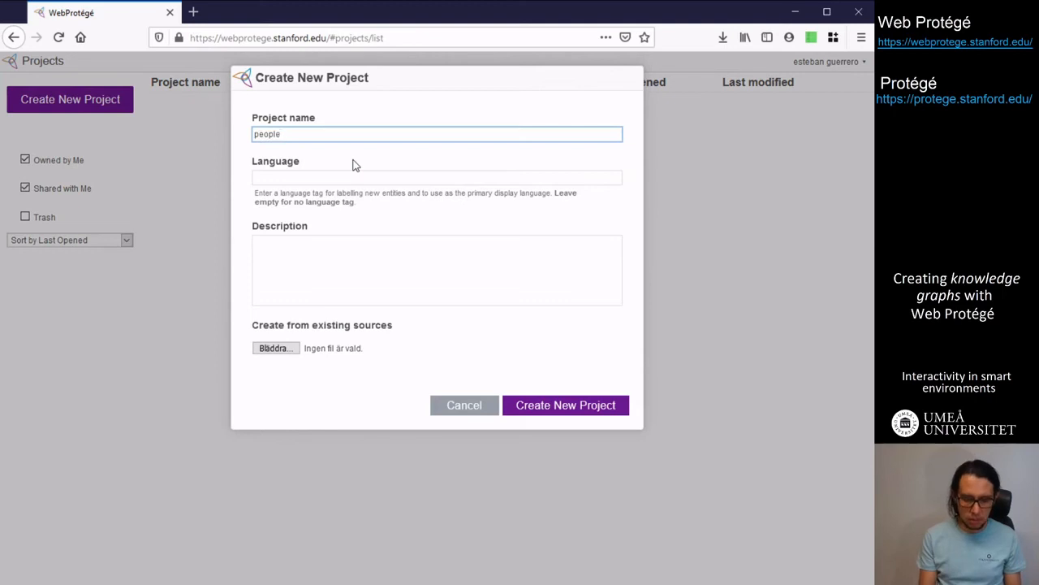
{"action": "type", "text": "ontology"}
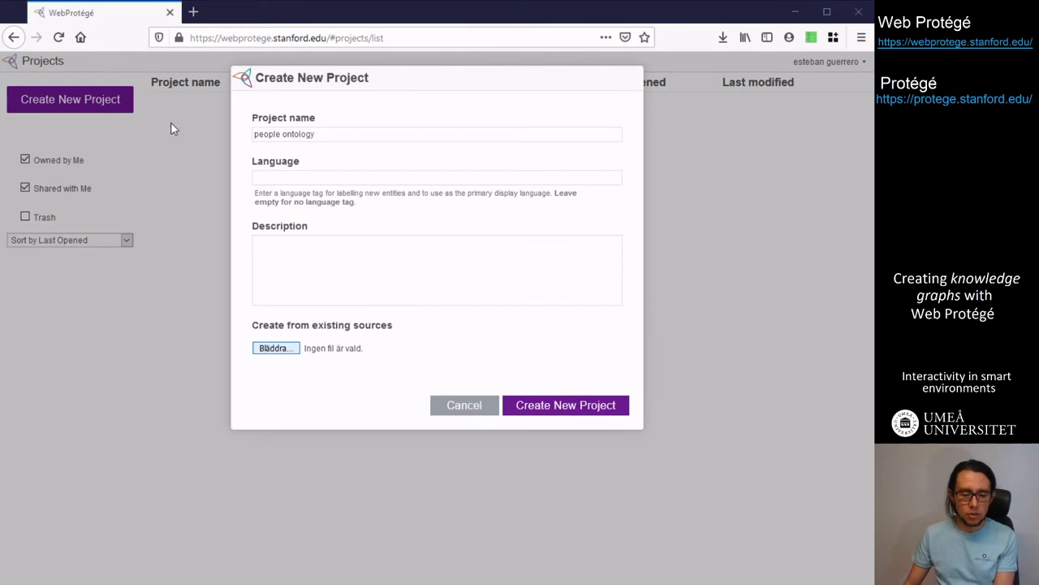
{"action": "mouse_move", "coordinate": [164, 120]}
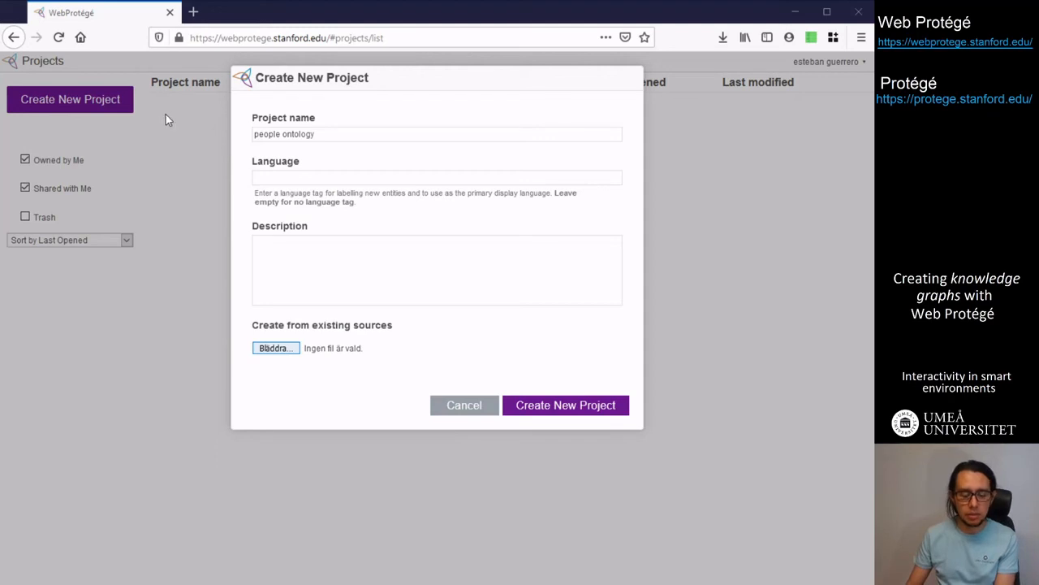
{"action": "mouse_move", "coordinate": [560, 391]}
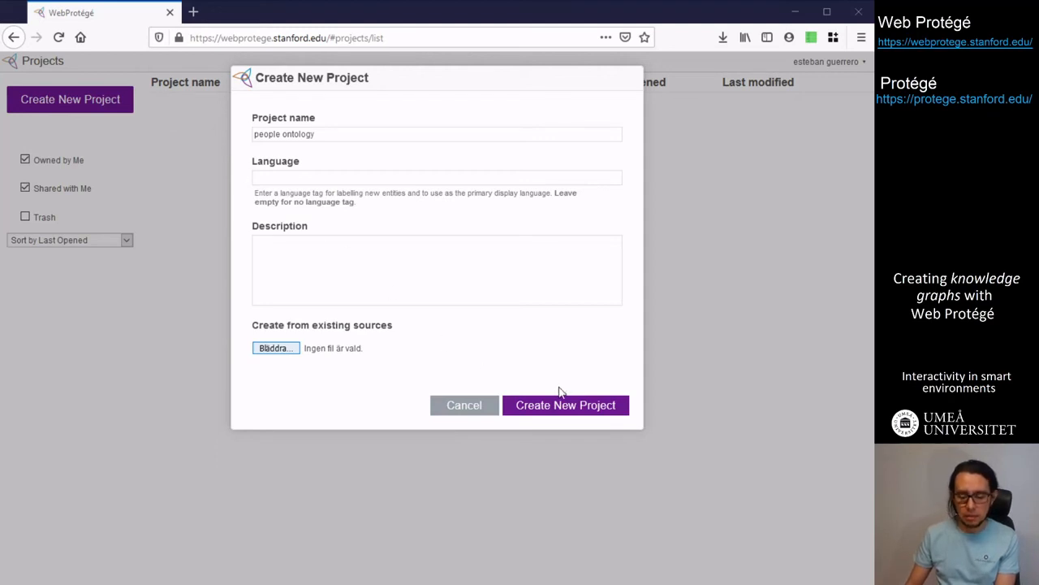
{"action": "left_click", "coordinate": [274, 347]}
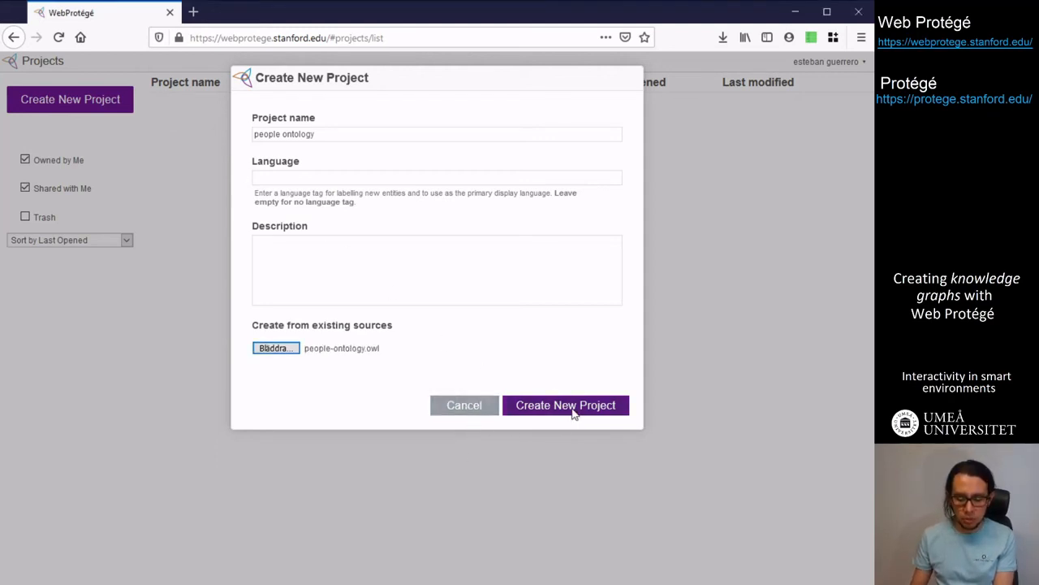
{"action": "left_click", "coordinate": [566, 406]}
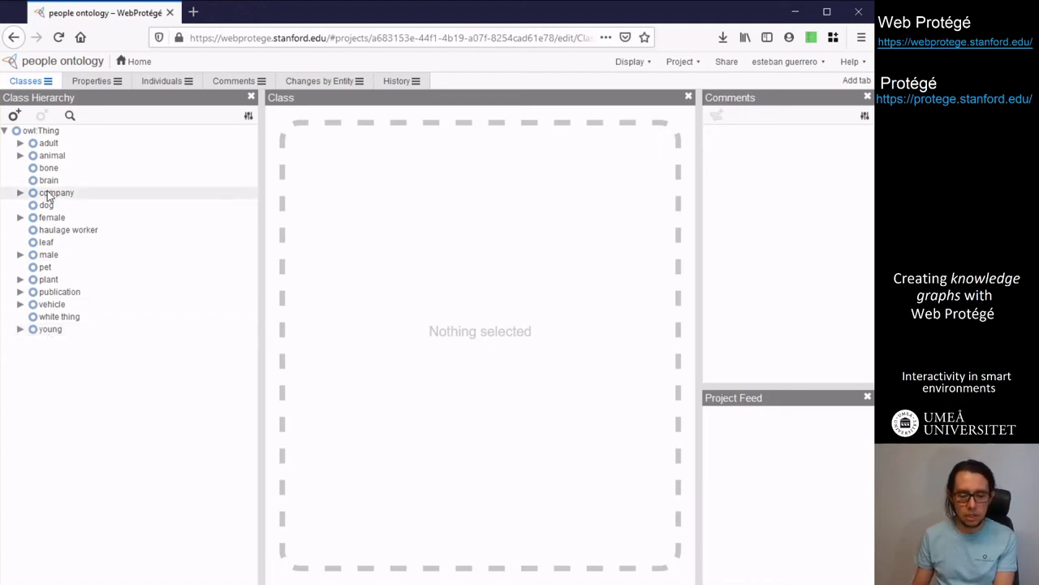
Expand company and female in the class hierarchy, then bring up sharing settings
{"action": "left_click", "coordinate": [54, 193]}
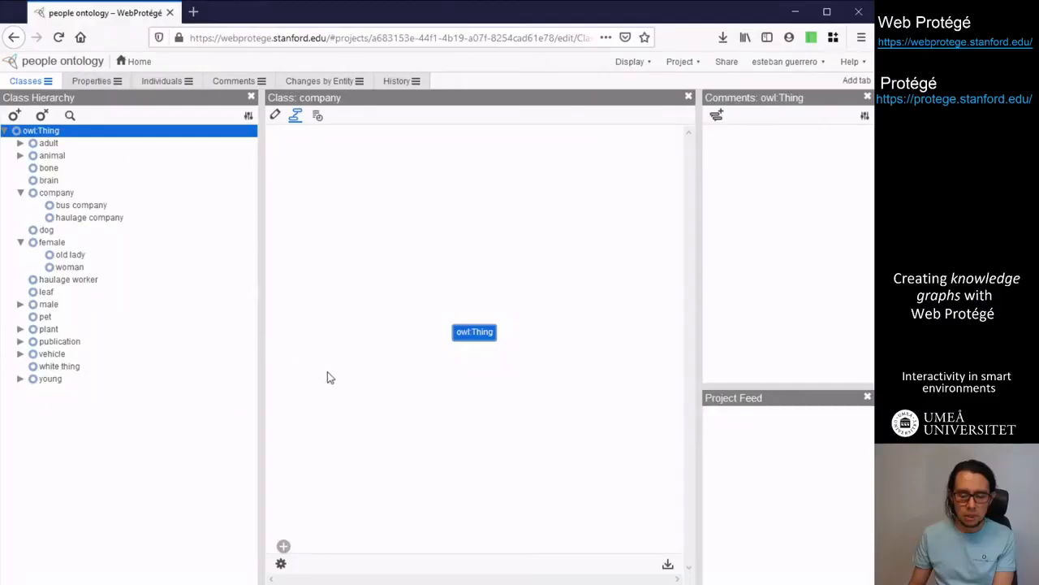
{"action": "mouse_move", "coordinate": [578, 139]}
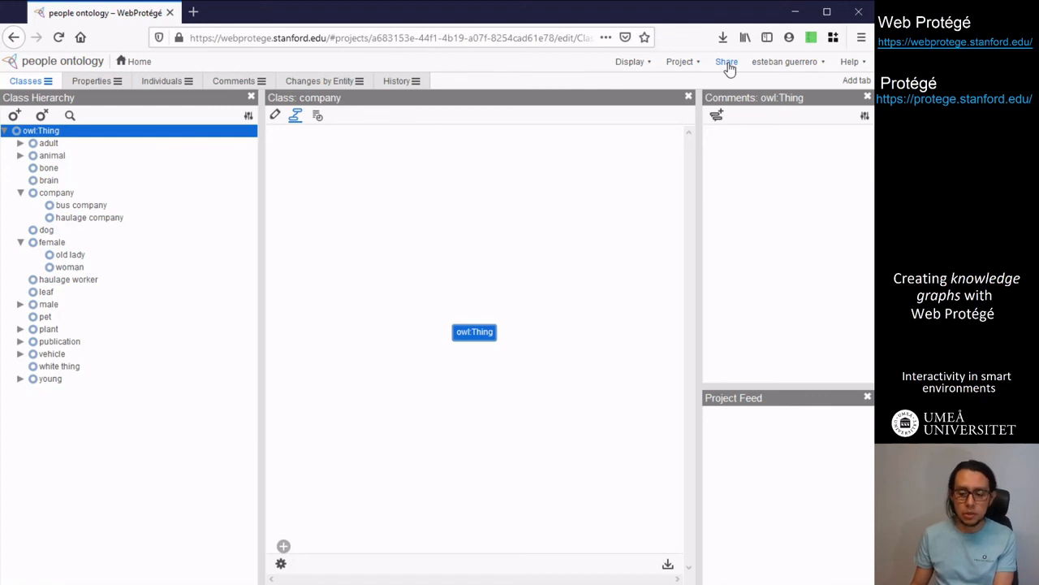
{"action": "left_click", "coordinate": [726, 61]}
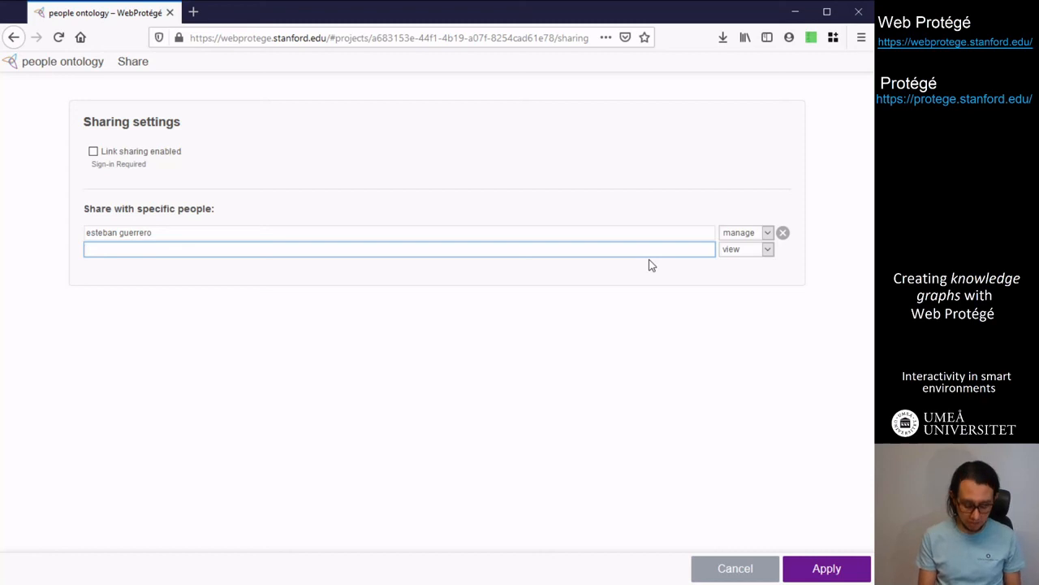
Grant the account 'esteban' edit permission and apply the sharing settings
{"action": "type", "text": "esteban guerre"}
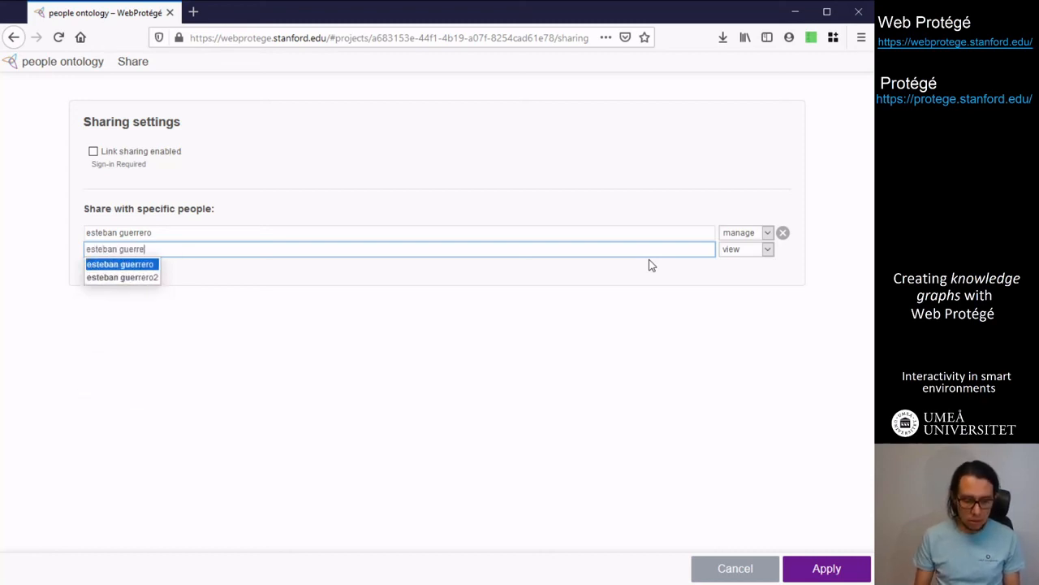
{"action": "left_click", "coordinate": [121, 275]}
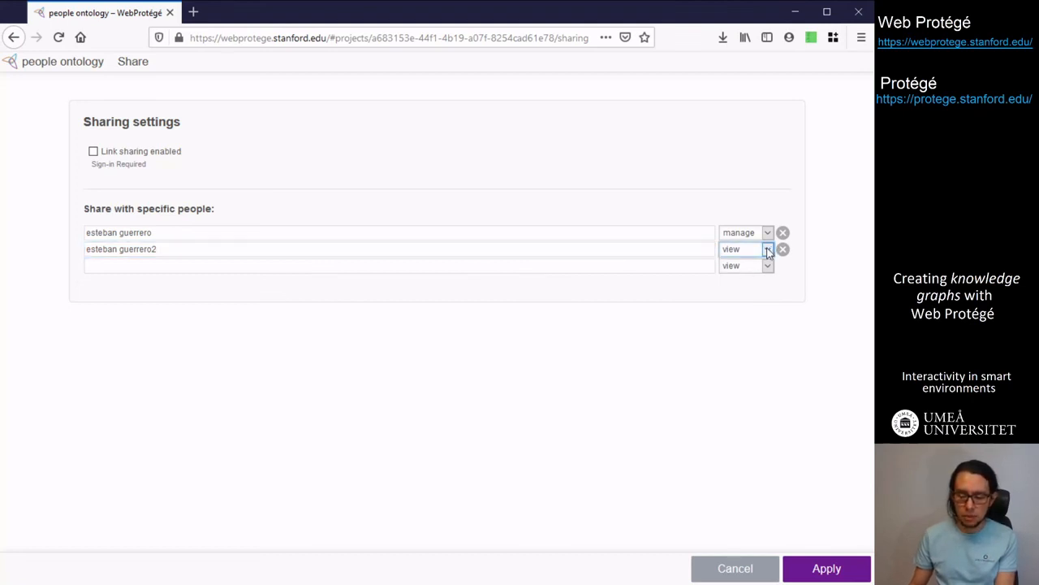
{"action": "left_click", "coordinate": [768, 249]}
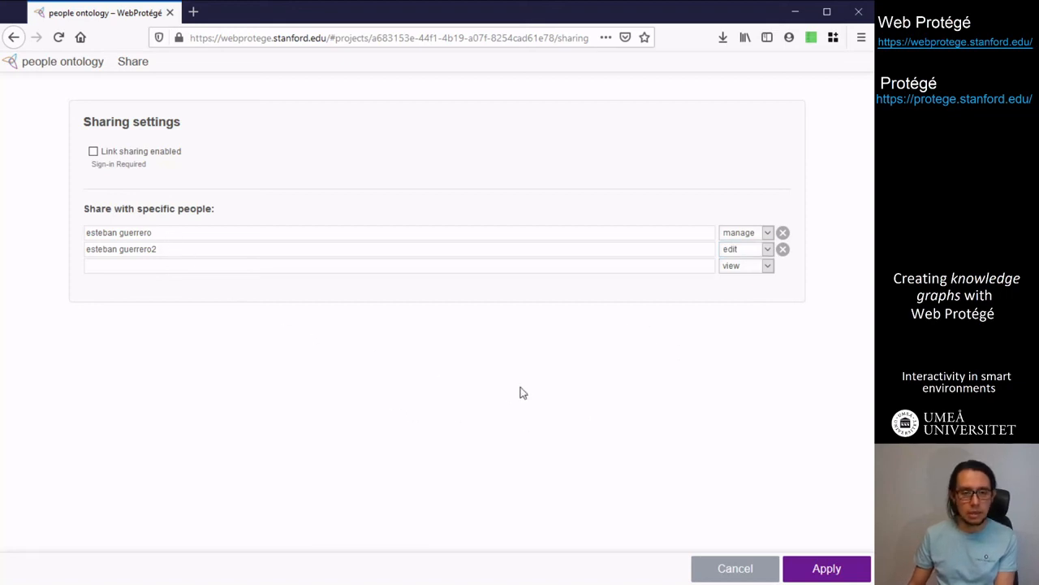
{"action": "mouse_move", "coordinate": [810, 568]}
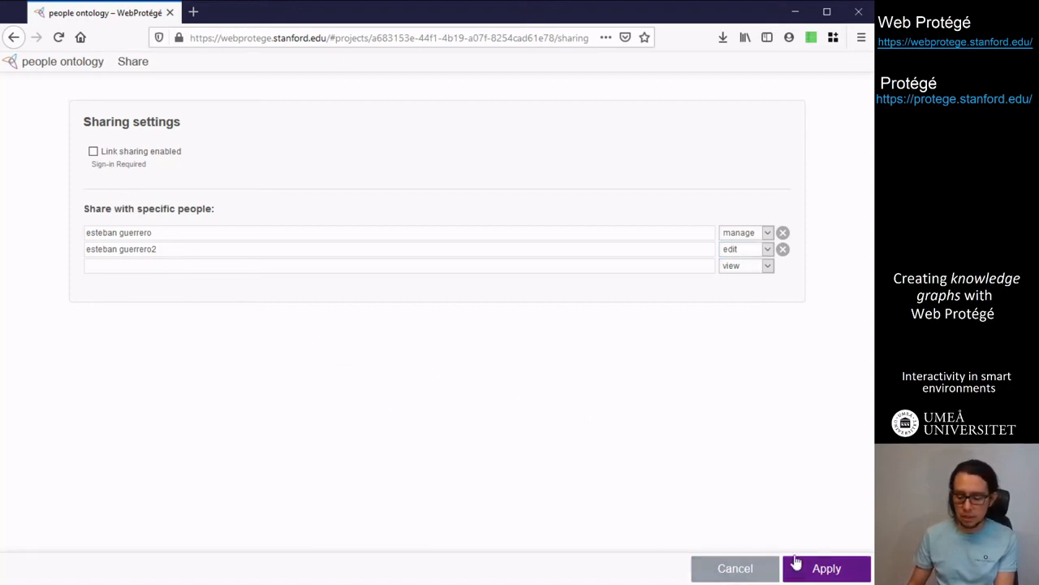
{"action": "left_click", "coordinate": [827, 568]}
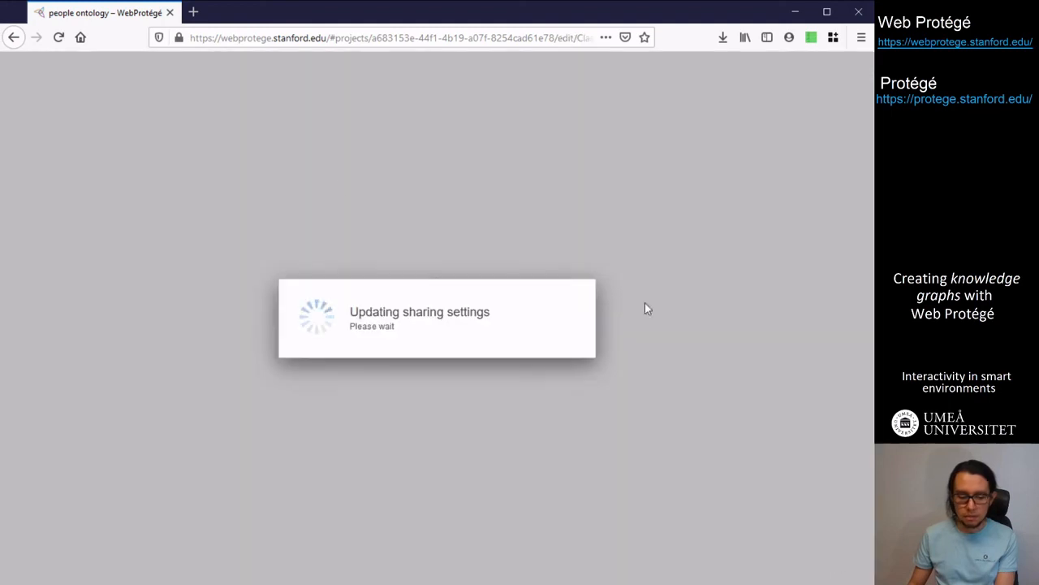